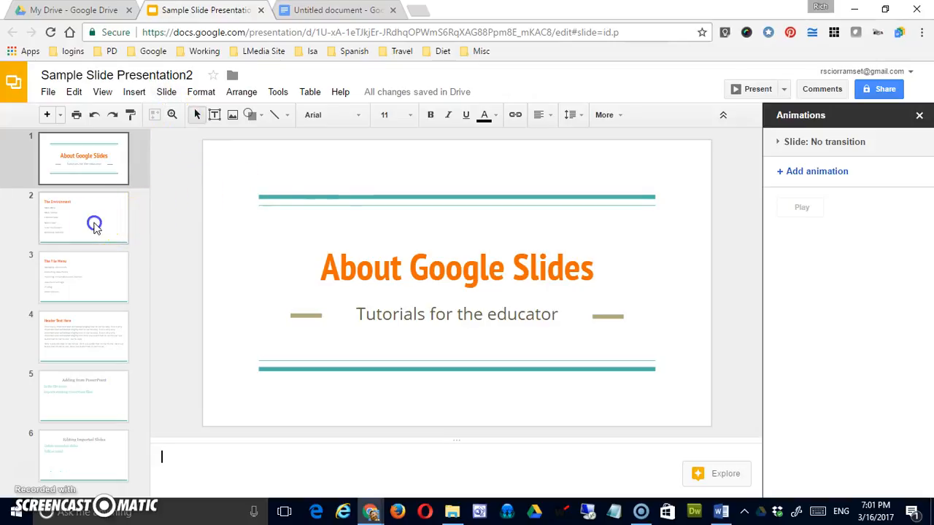
Select The Environment slide and add a new blank slide after it from the Slide menu
left_click(166, 91)
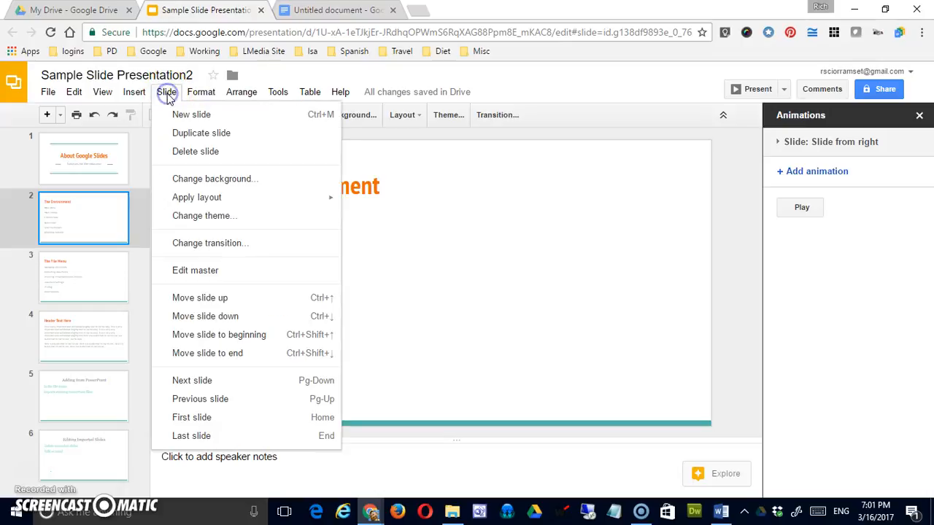
mouse_move(191, 114)
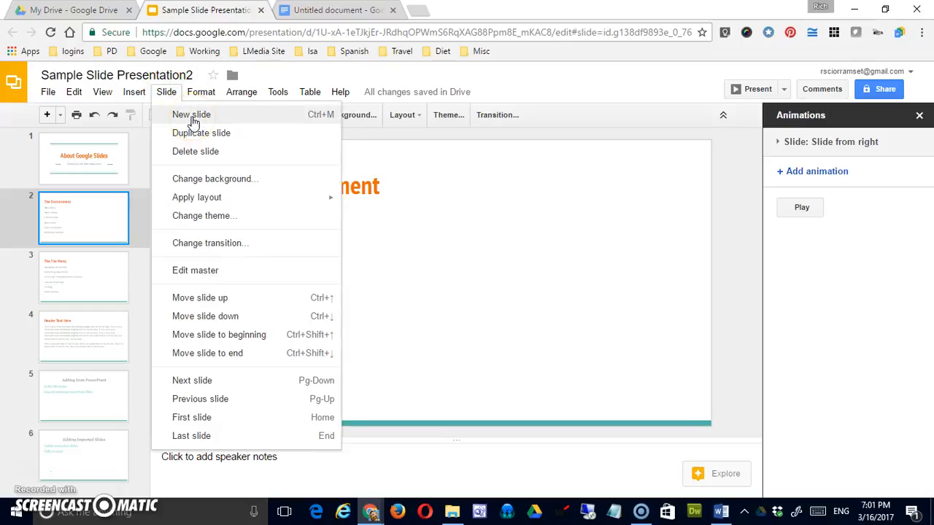
mouse_move(105, 224)
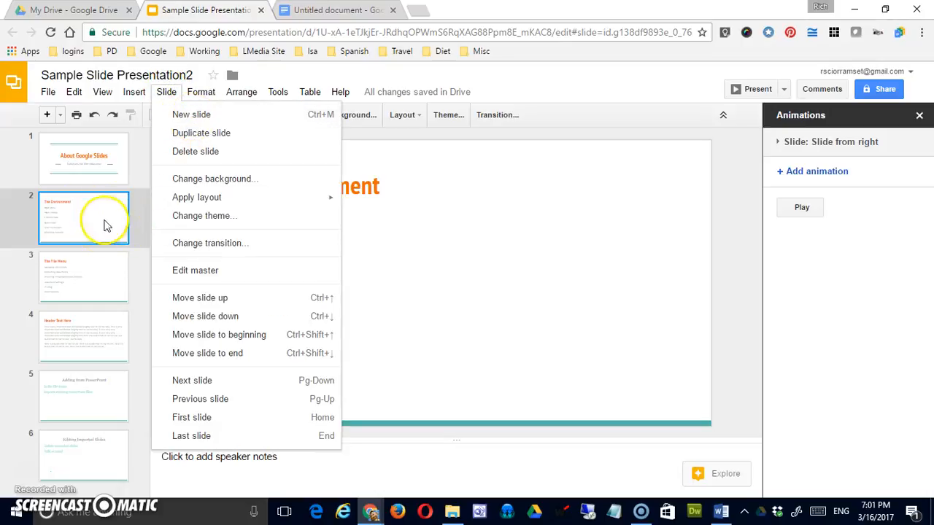
mouse_move(76, 122)
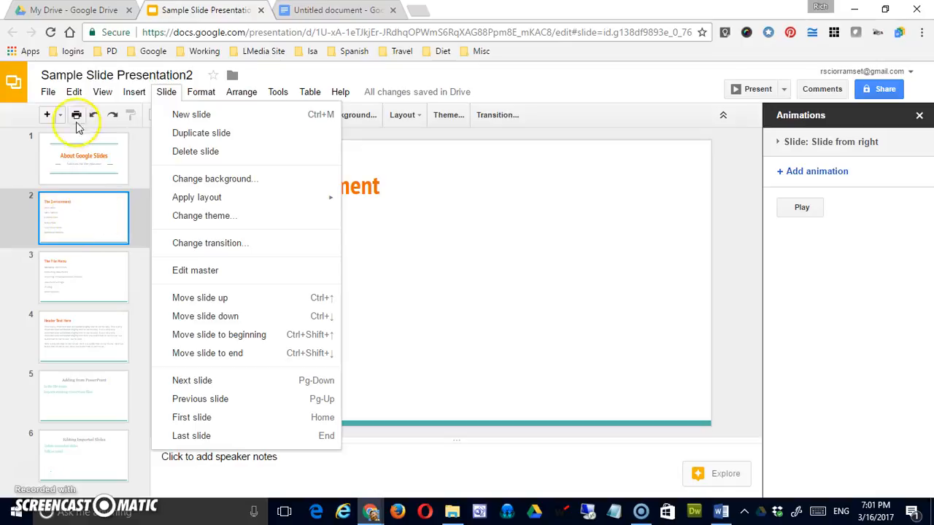
left_click(134, 91)
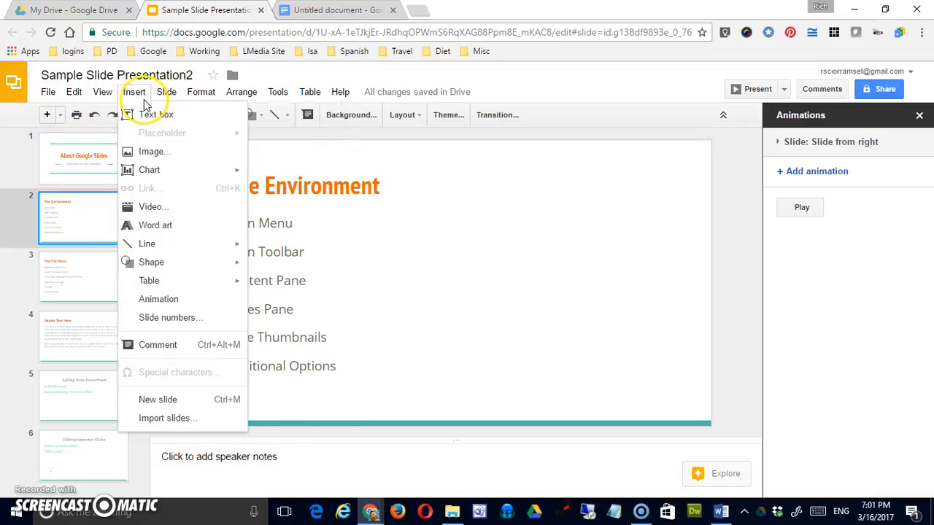
mouse_move(47, 114)
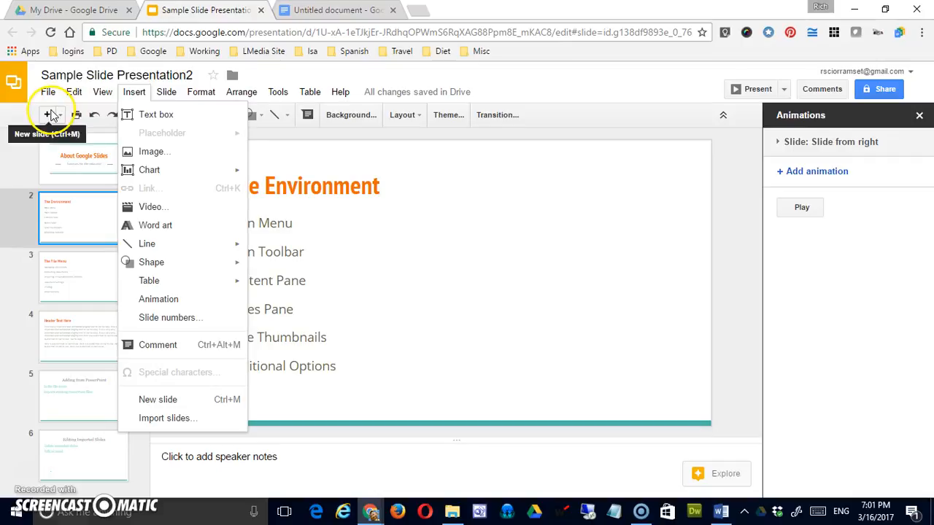
left_click(165, 91)
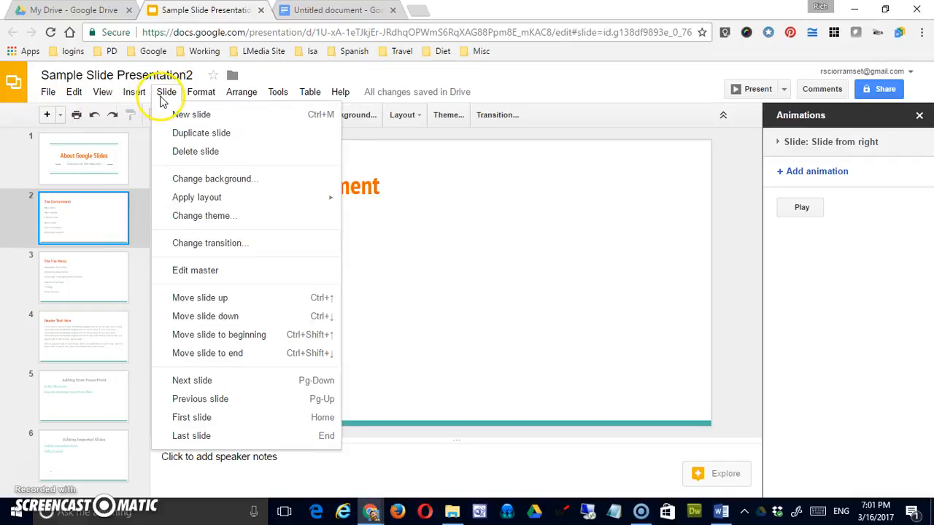
left_click(192, 113)
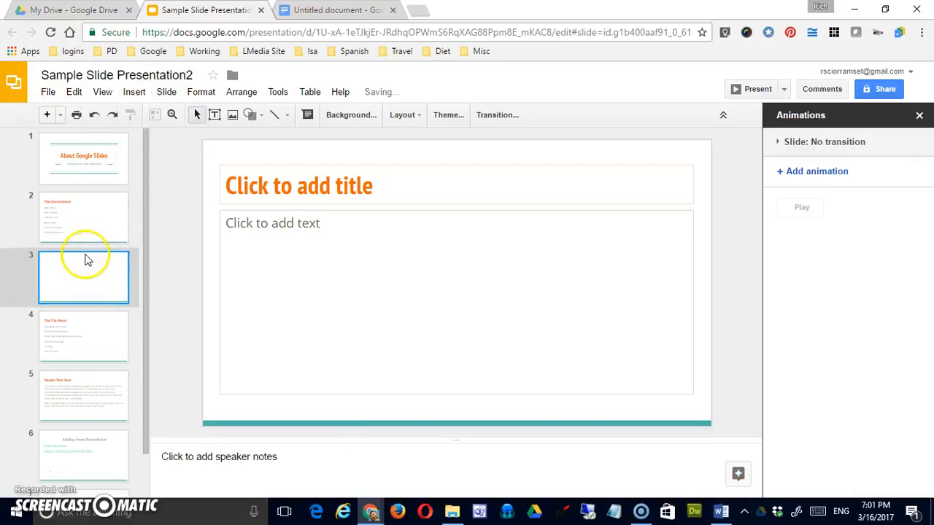
Duplicate The Environment slide using Slide > Duplicate slide
left_click(166, 91)
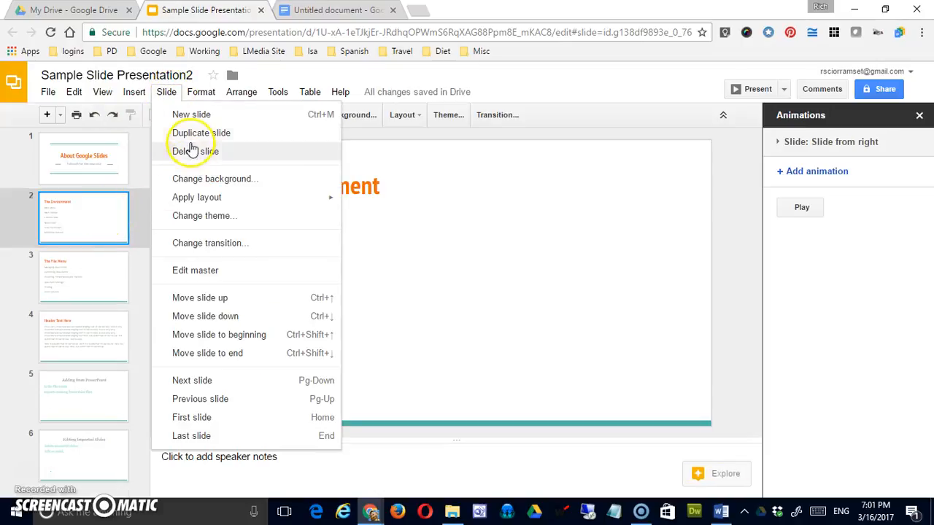
left_click(200, 133)
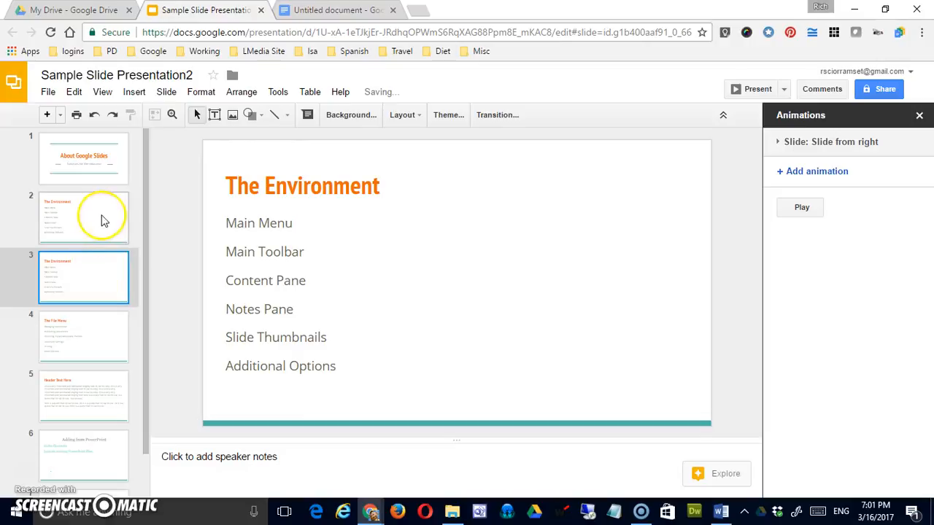
mouse_move(220, 202)
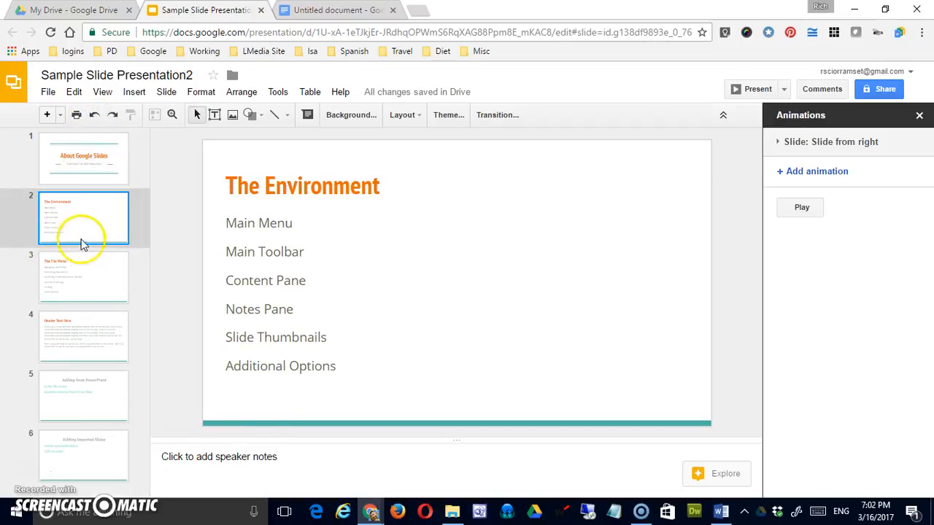
mouse_move(78, 429)
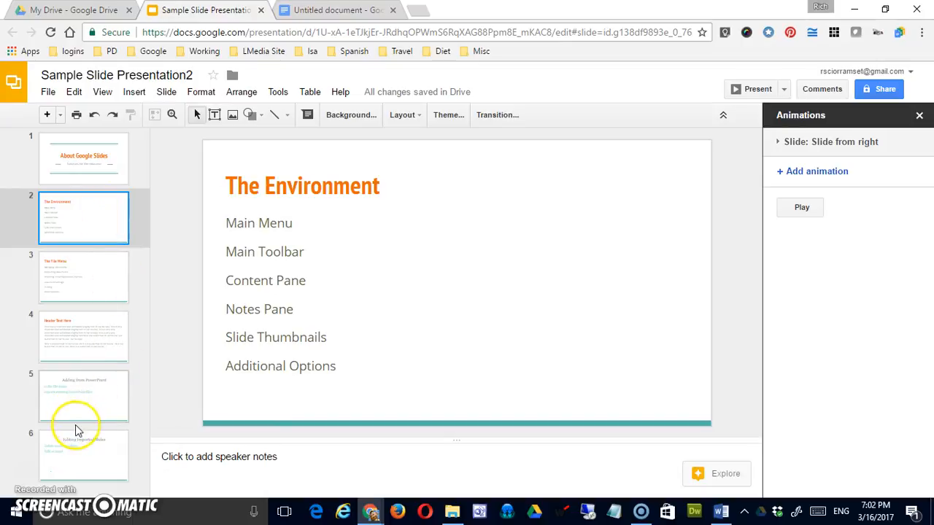
left_click(84, 396)
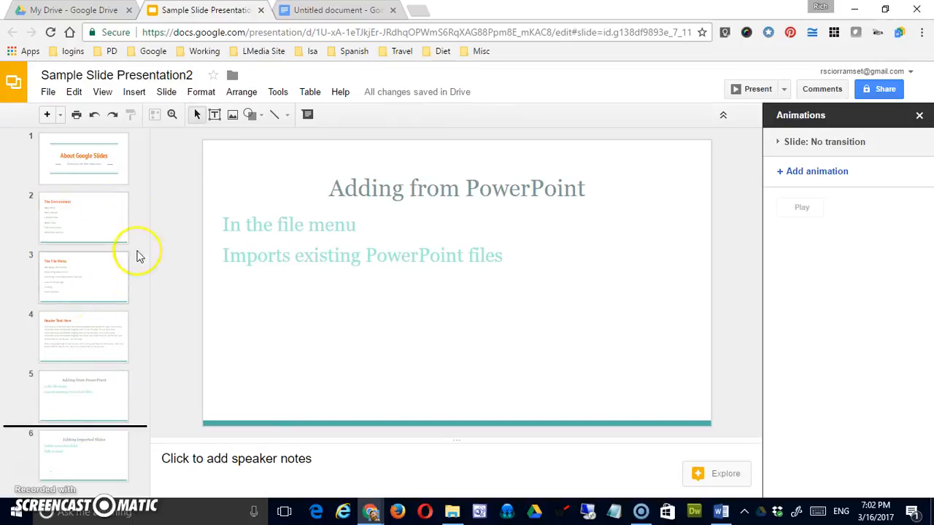
left_click(166, 91)
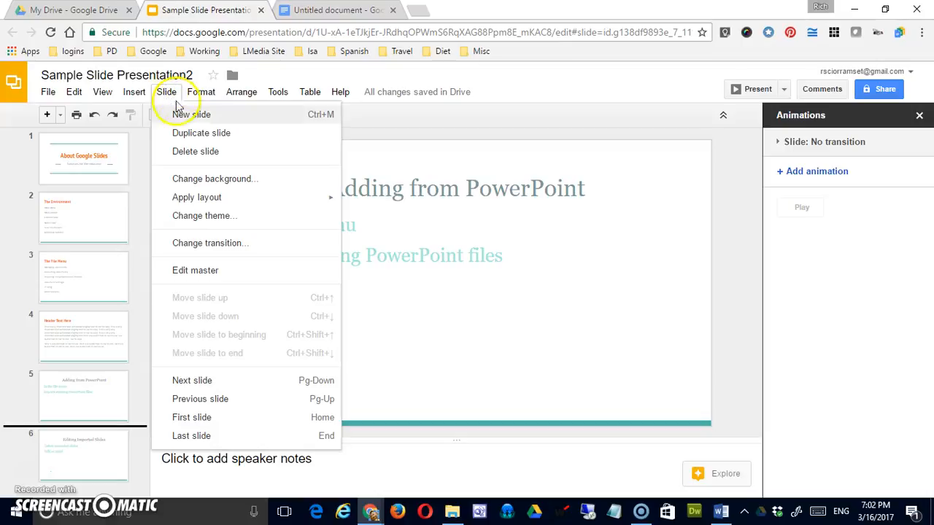
left_click(83, 217)
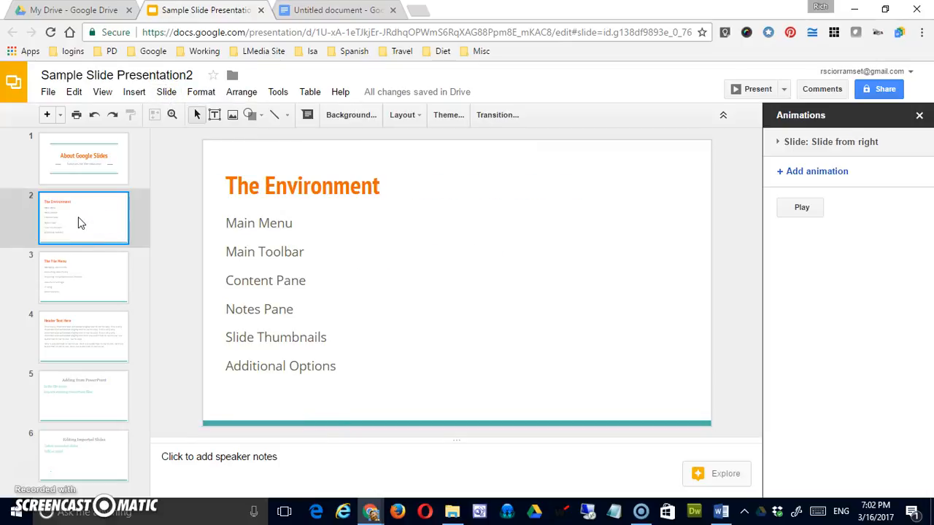
left_click(166, 92)
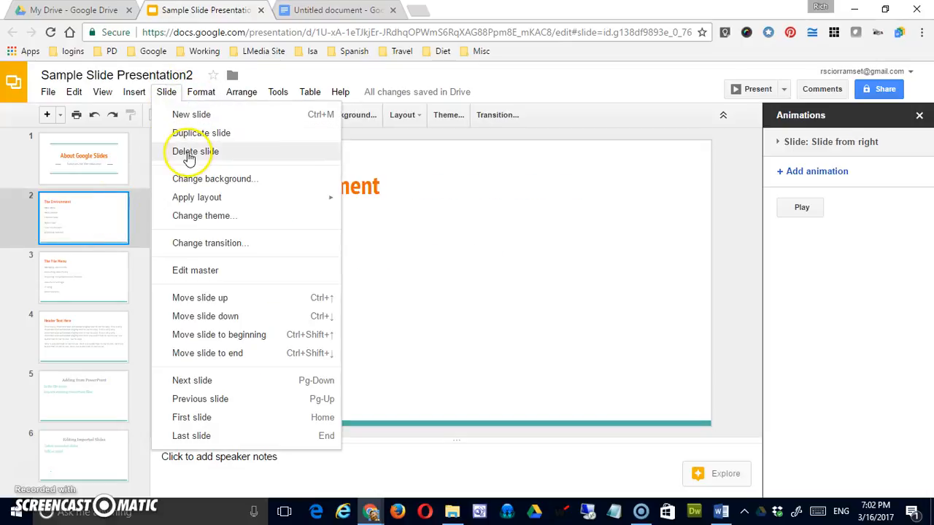
mouse_move(212, 160)
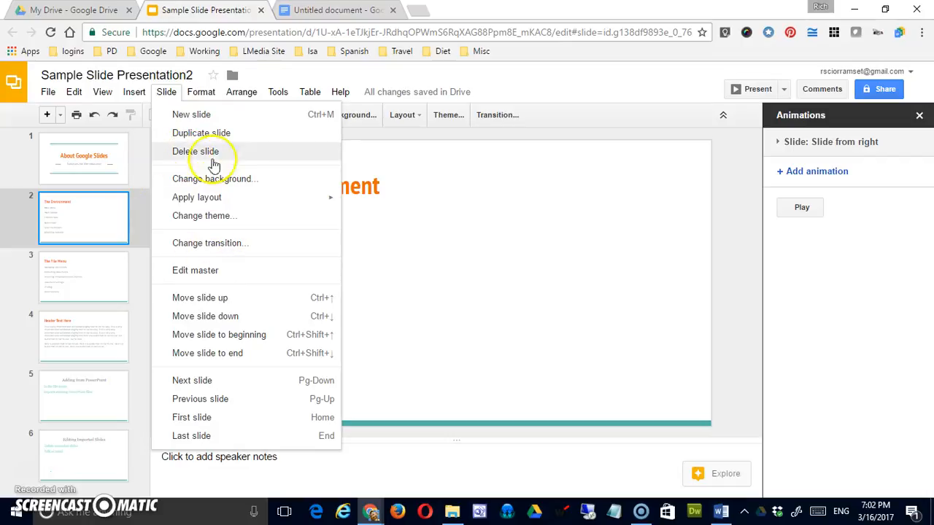
mouse_move(232, 215)
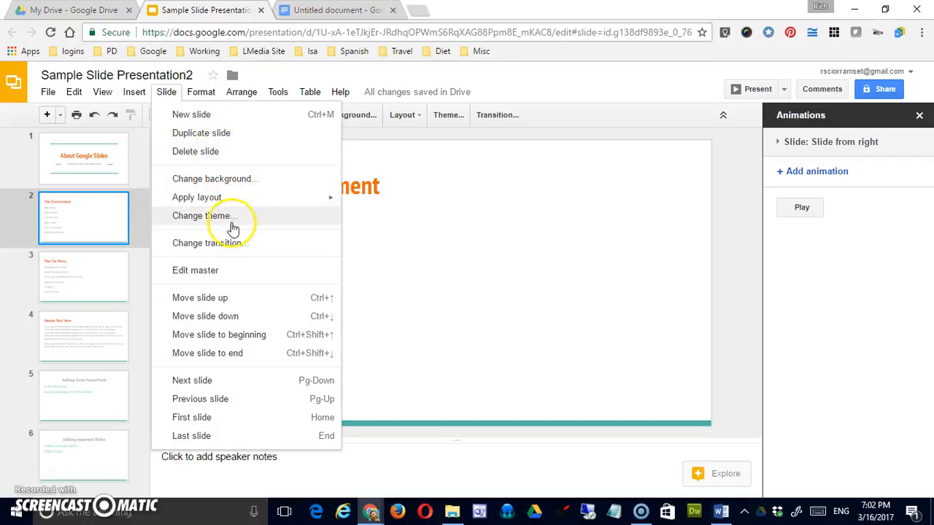
mouse_move(233, 216)
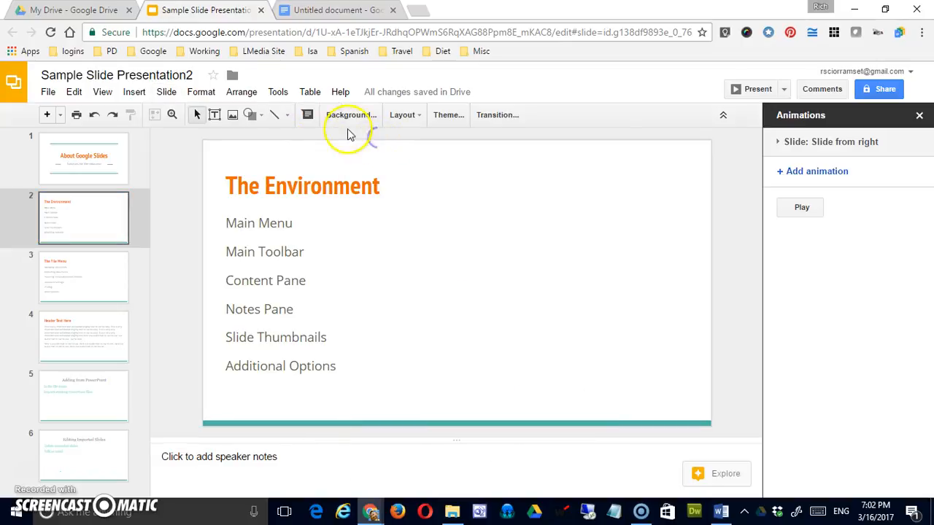
mouse_move(349, 114)
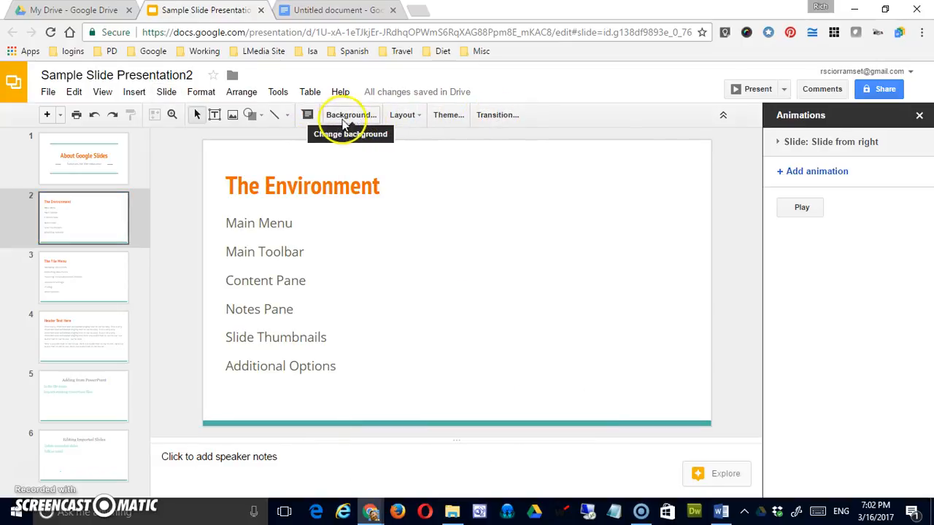
mouse_move(448, 115)
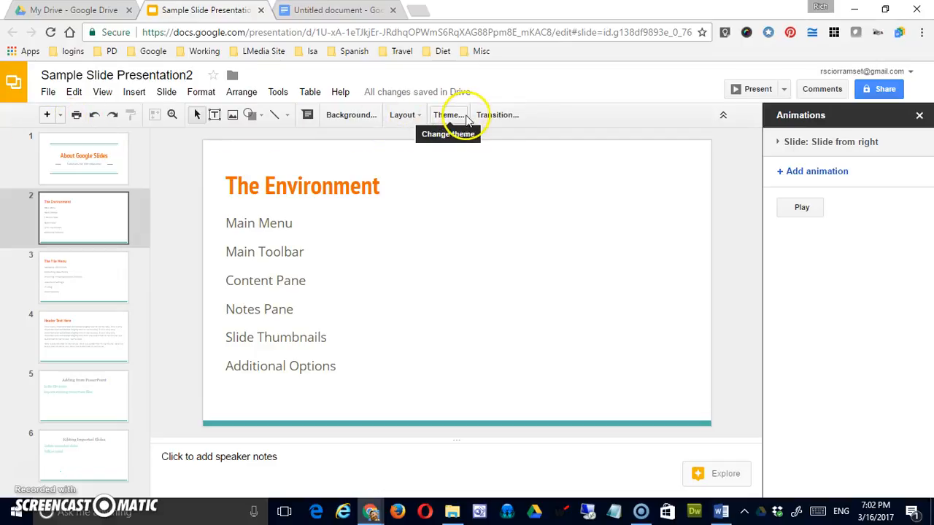
left_click(166, 92)
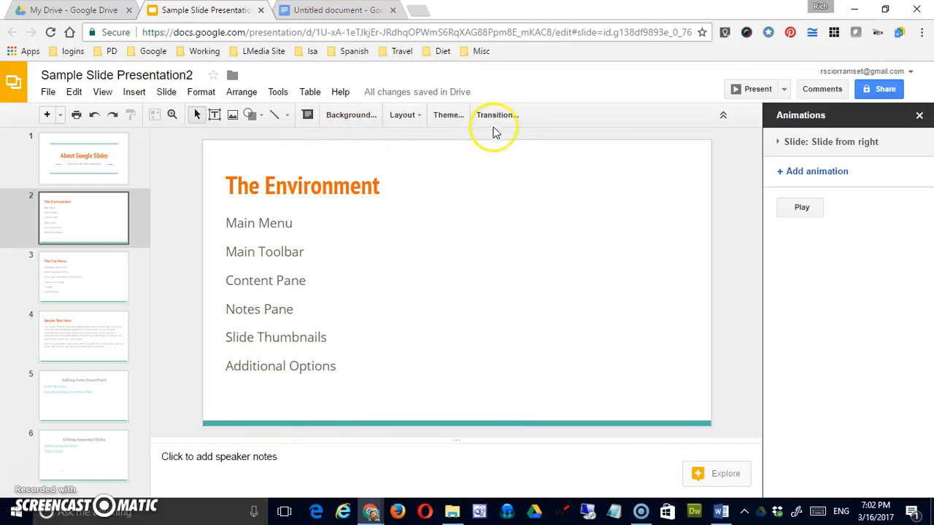
mouse_move(386, 130)
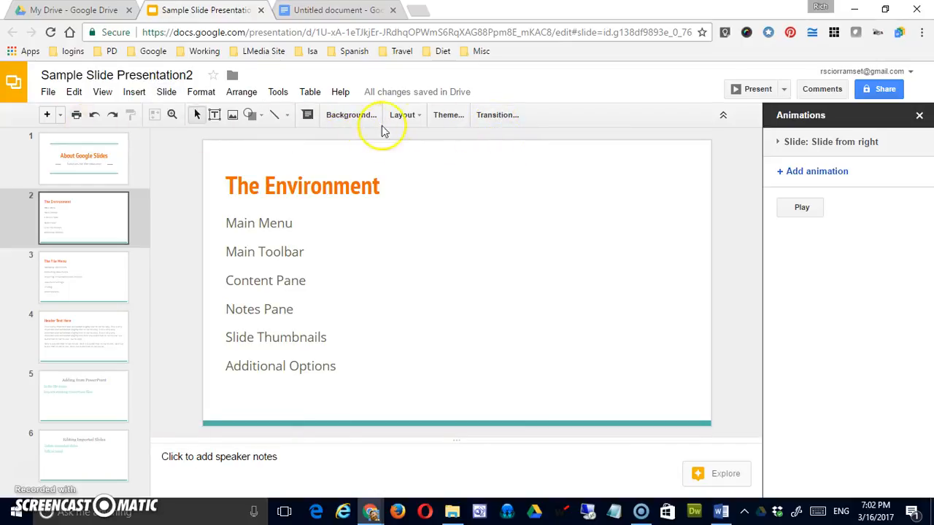
mouse_move(418, 131)
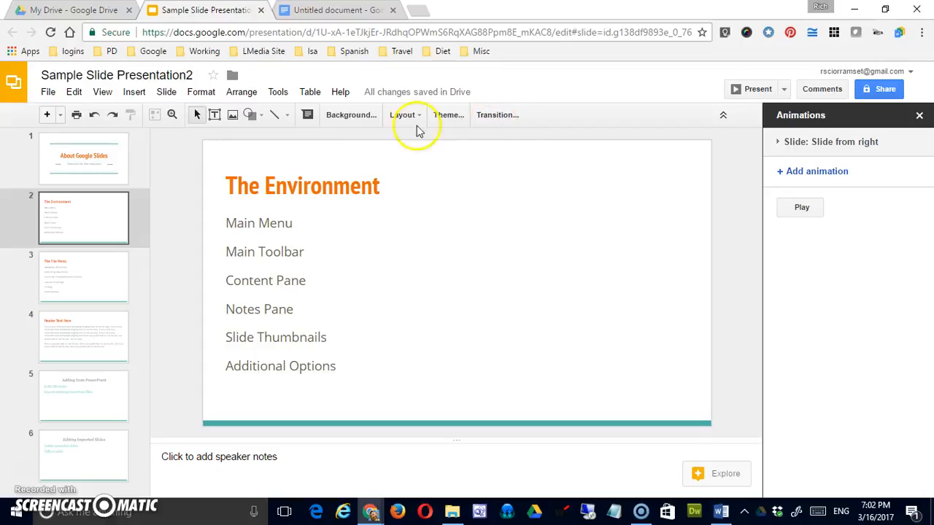
mouse_move(166, 91)
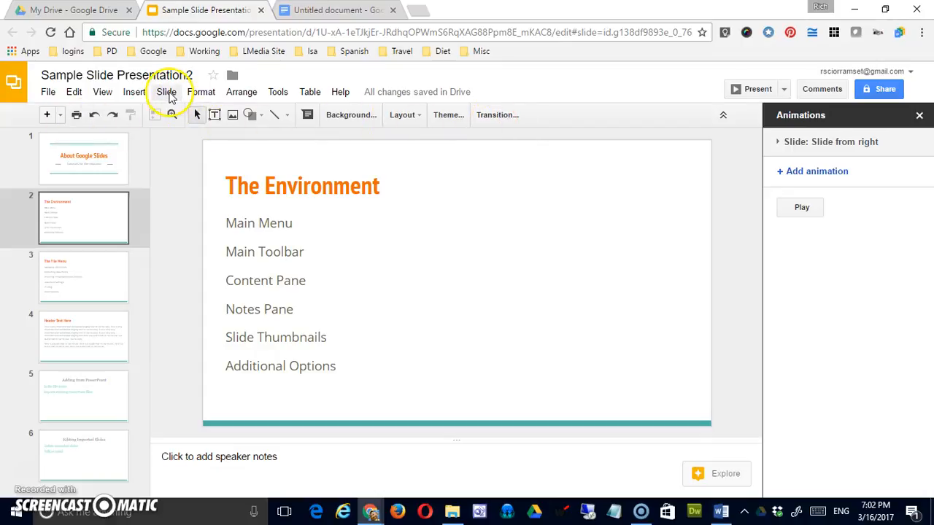
left_click(165, 91)
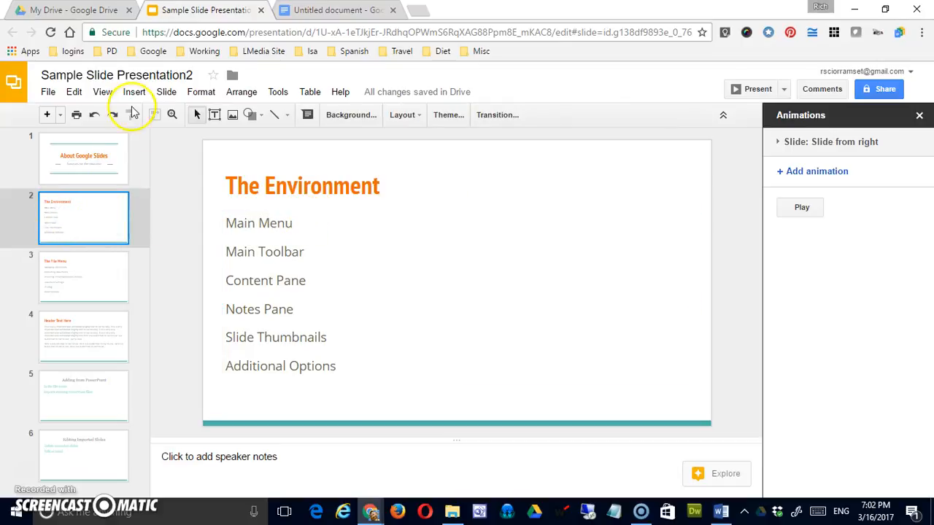
Move The Environment to the beginning, drag it back to second, and reopen the Slide menu
left_click(103, 92)
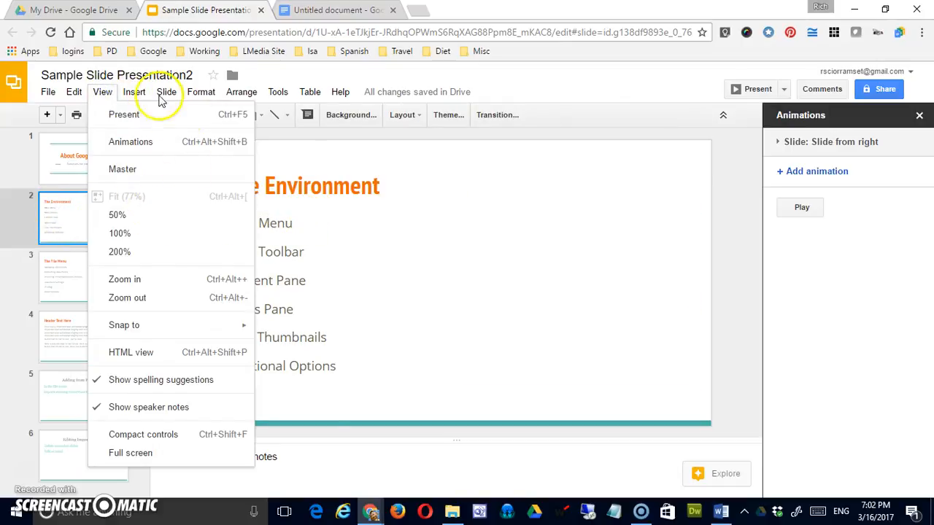
left_click(166, 91)
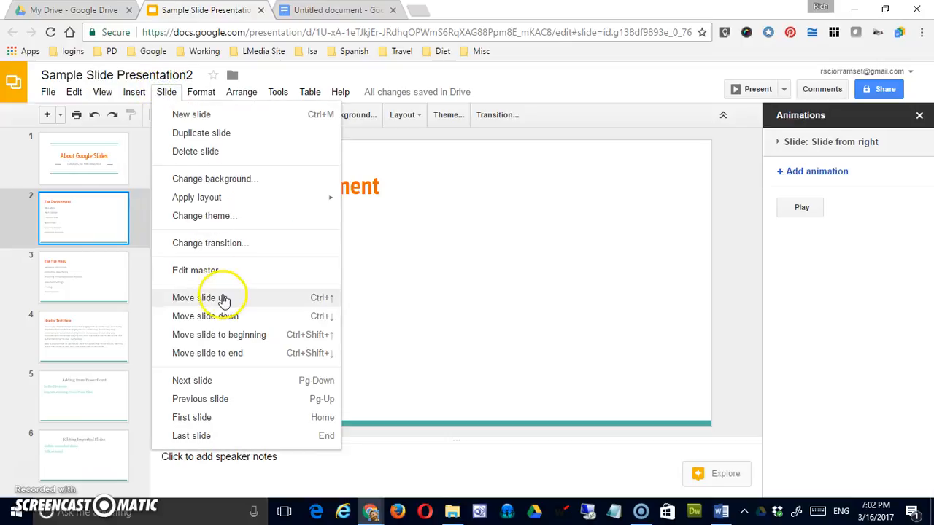
mouse_move(212, 316)
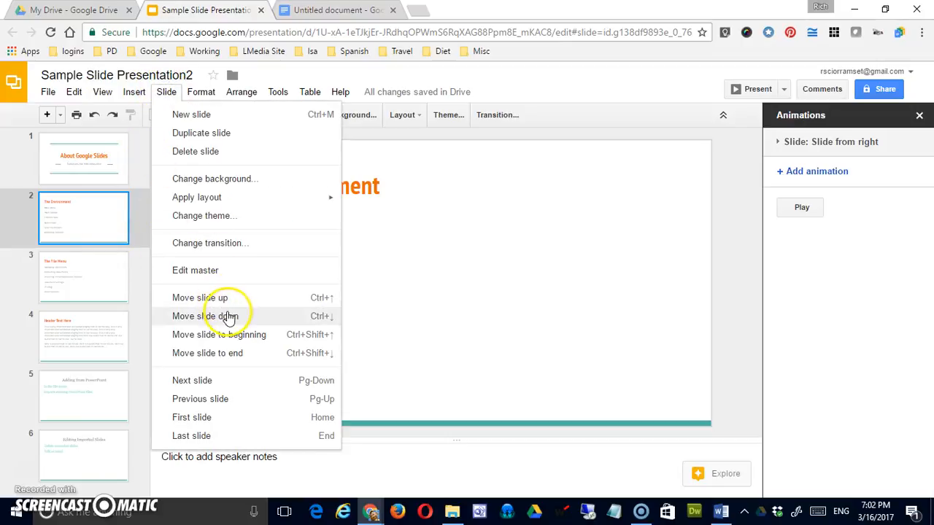
mouse_move(229, 334)
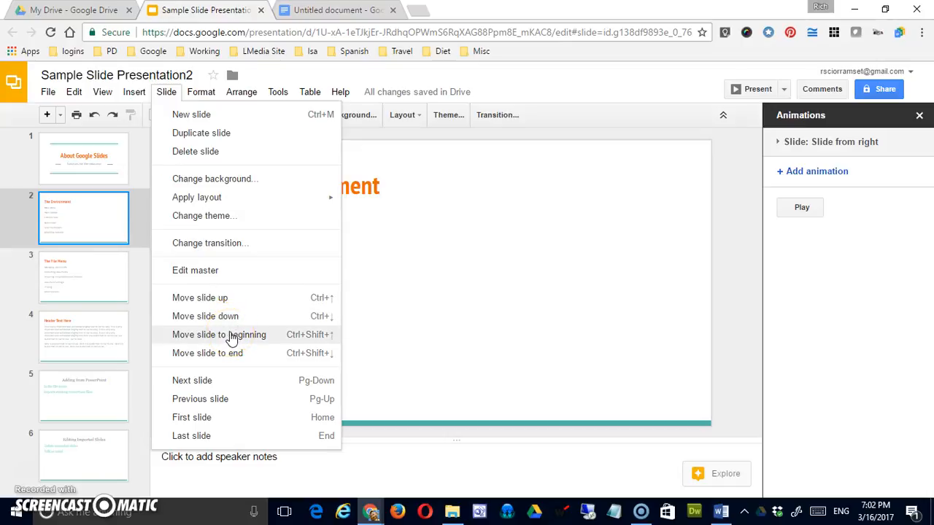
mouse_move(223, 336)
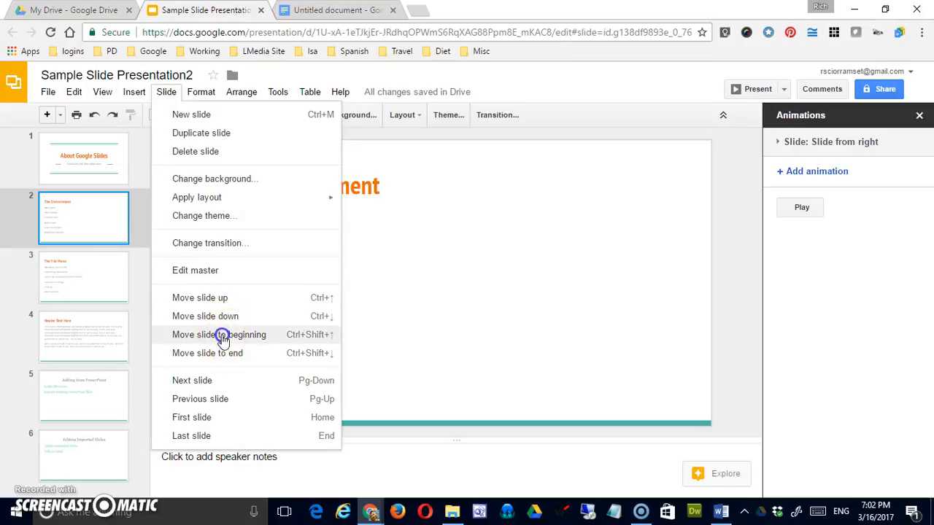
left_click(218, 334)
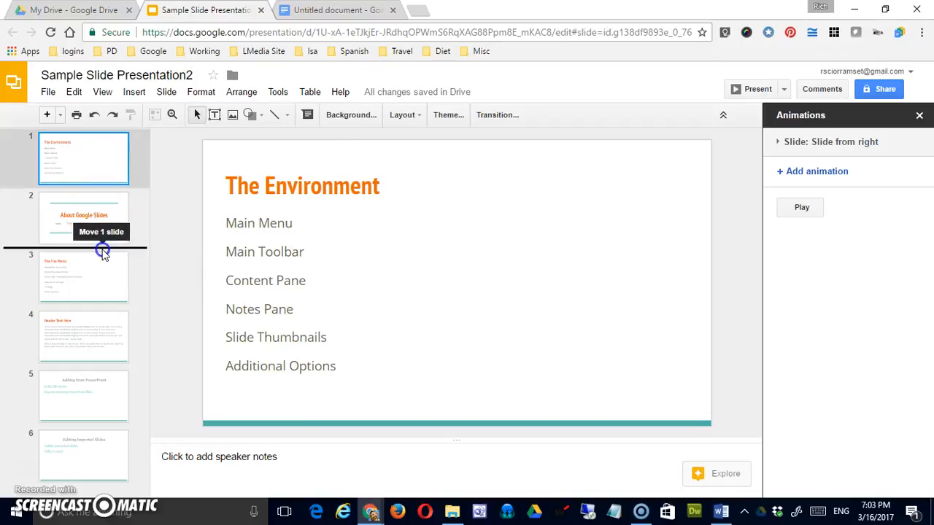
left_click_drag(84, 158, 84, 219)
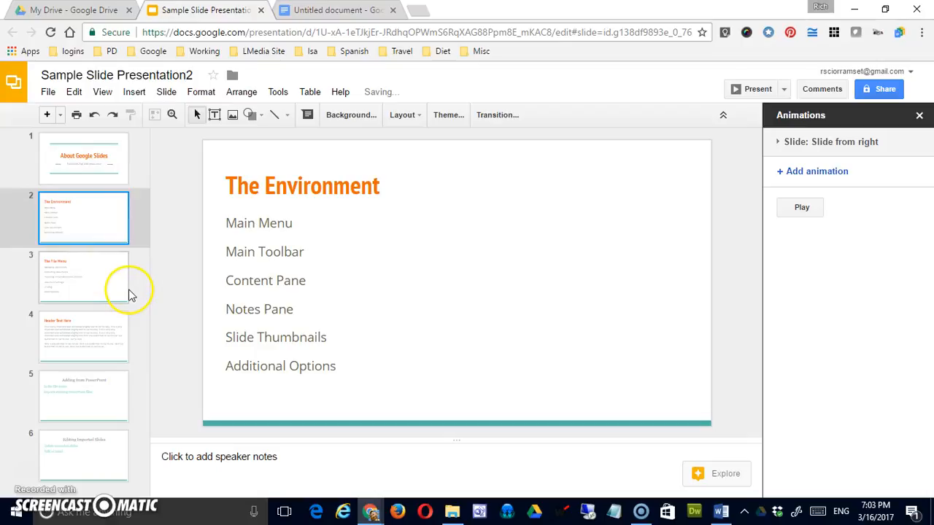
mouse_move(133, 250)
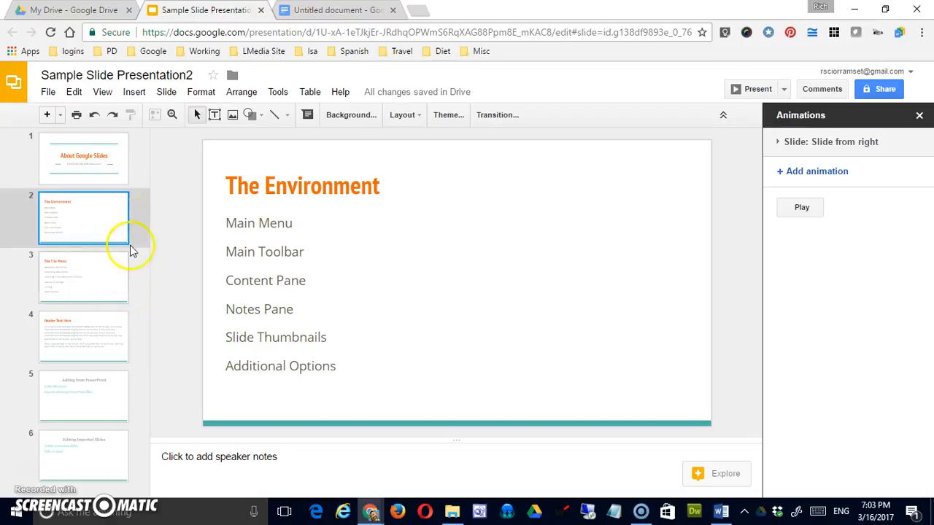
left_click(166, 91)
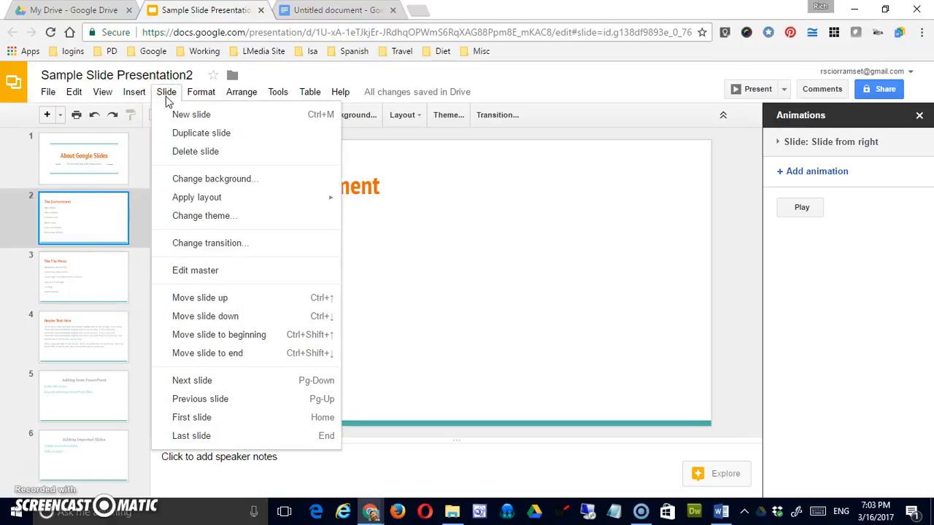
mouse_move(217, 435)
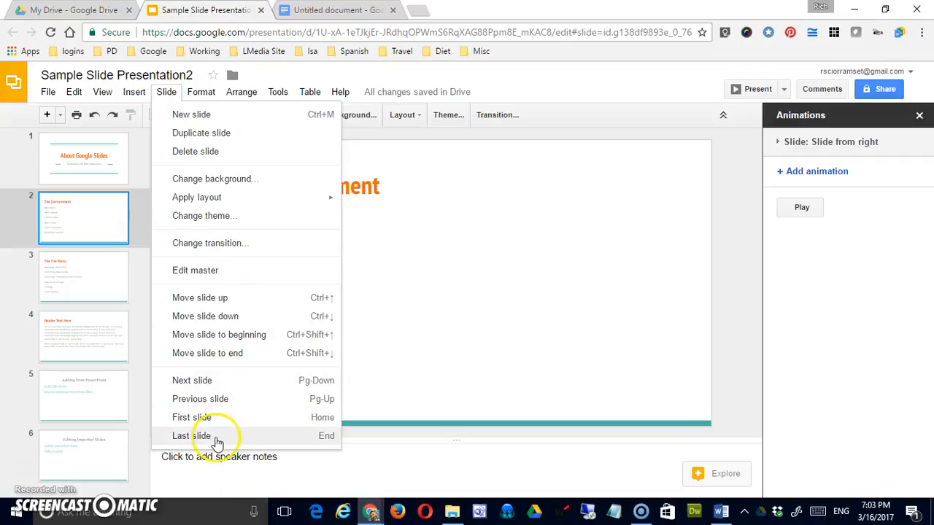
mouse_move(122, 348)
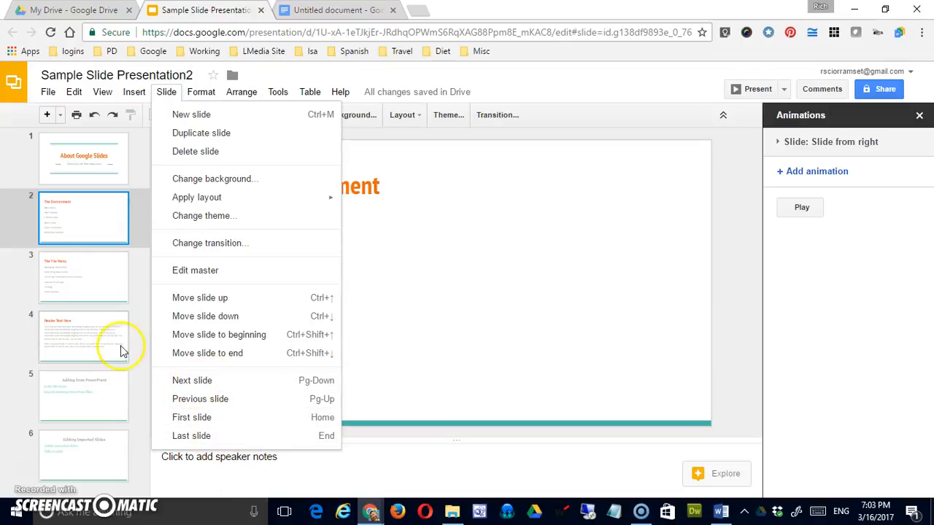
mouse_move(124, 278)
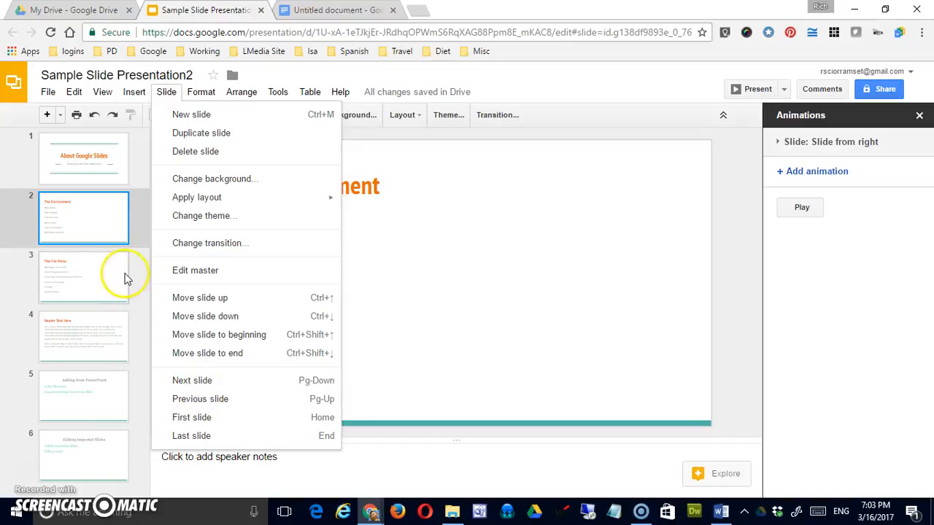
mouse_move(199, 358)
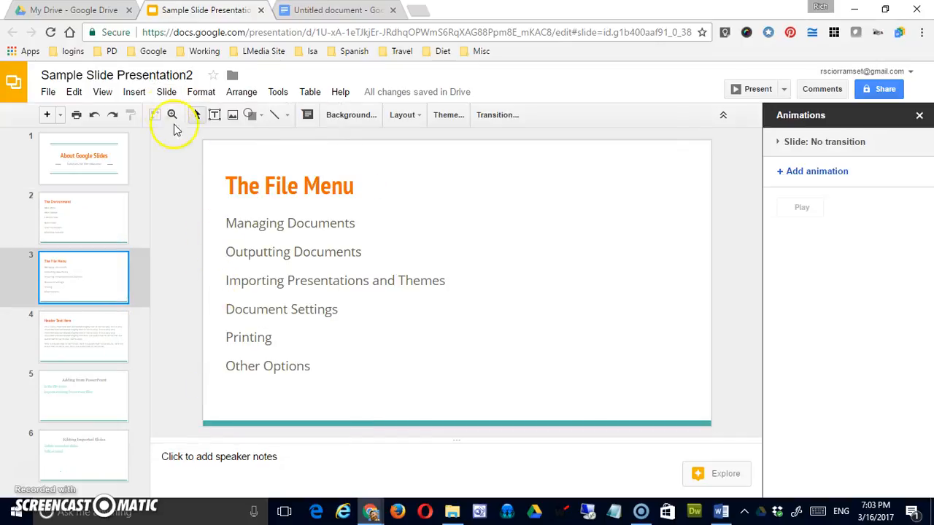
Open the Slide menu to reach the next-slide navigation commands
left_click(167, 91)
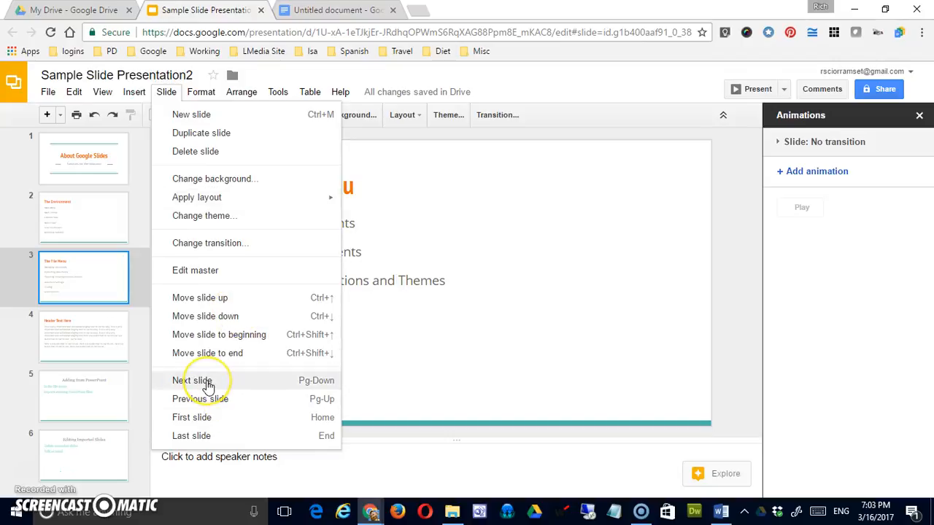
mouse_move(205, 399)
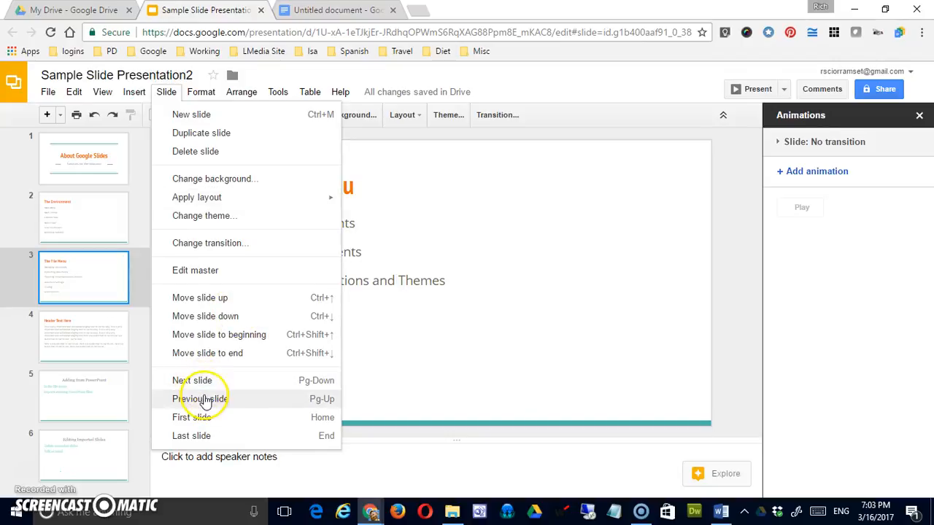
mouse_move(199, 422)
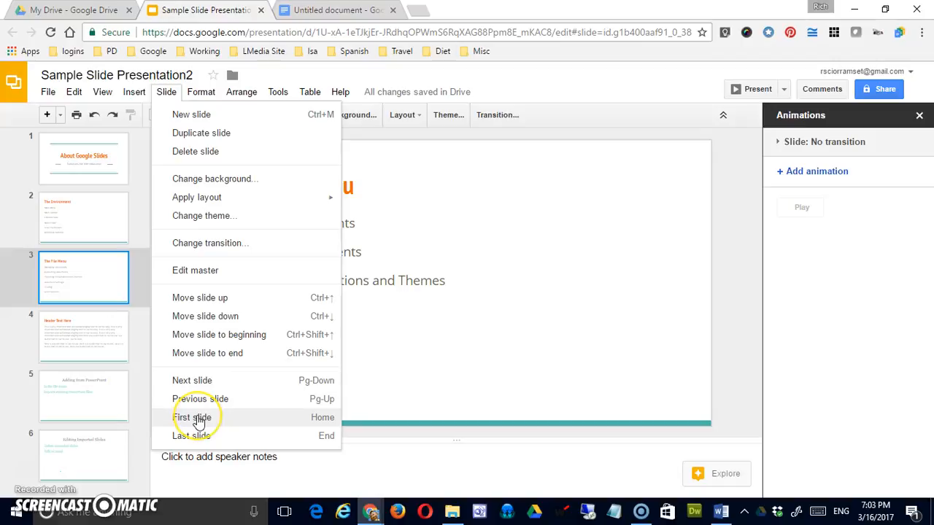
mouse_move(208, 436)
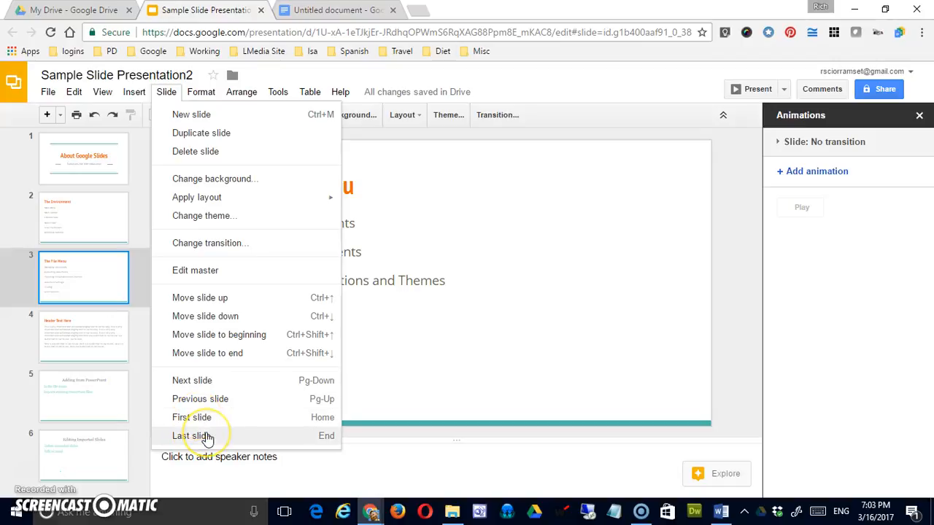
mouse_move(207, 425)
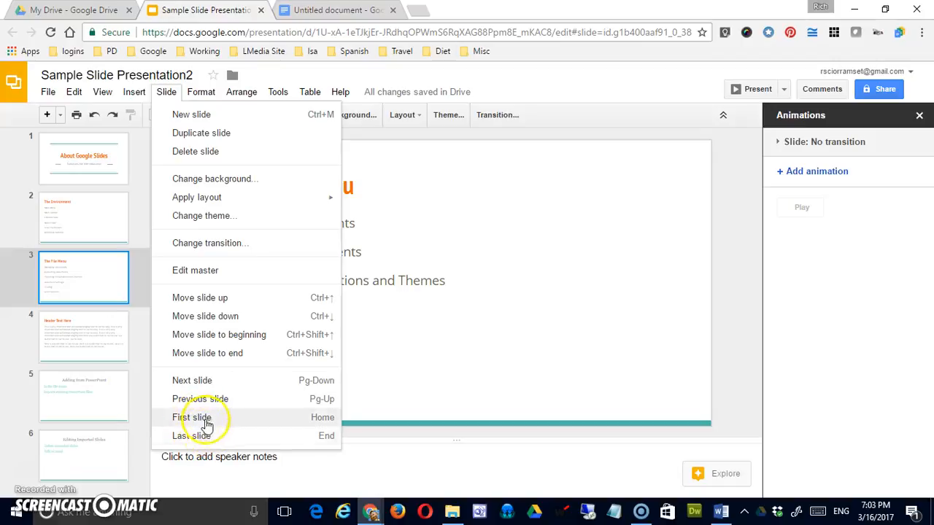
mouse_move(206, 435)
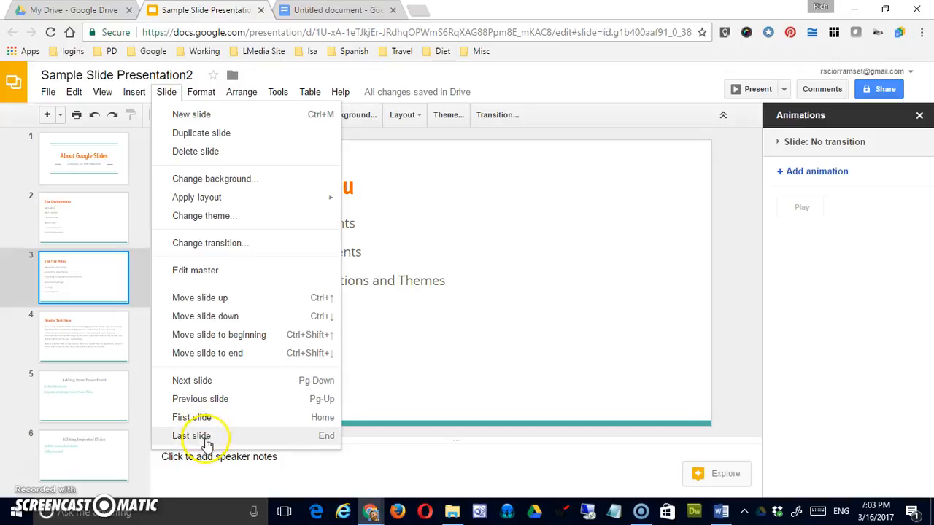
mouse_move(191, 417)
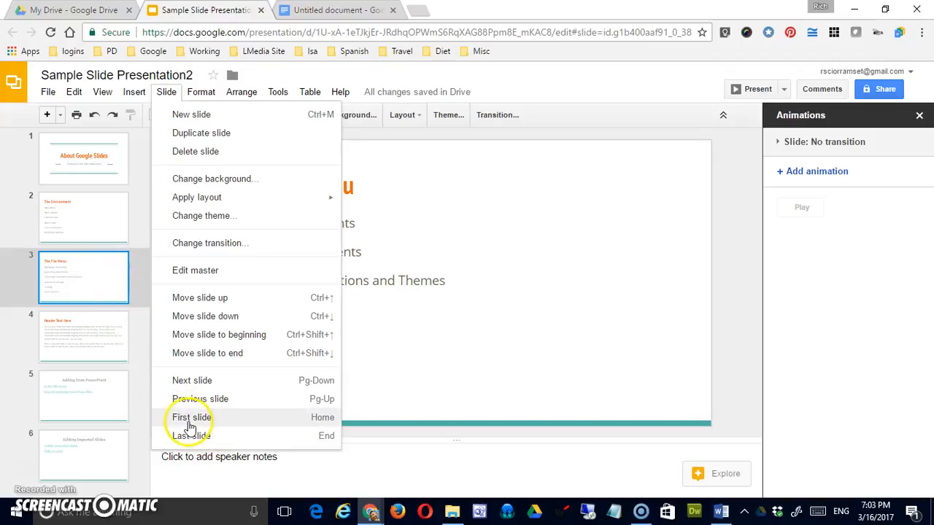
mouse_move(338, 448)
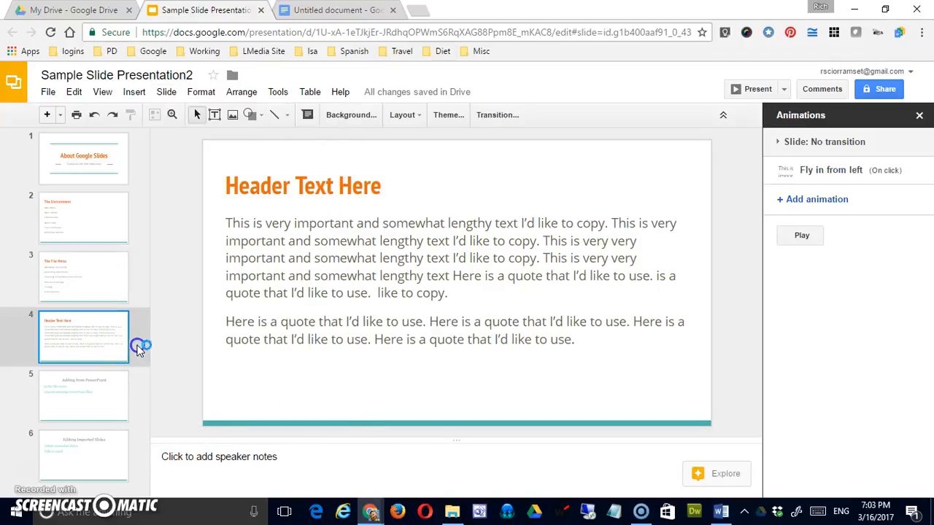
mouse_move(102, 219)
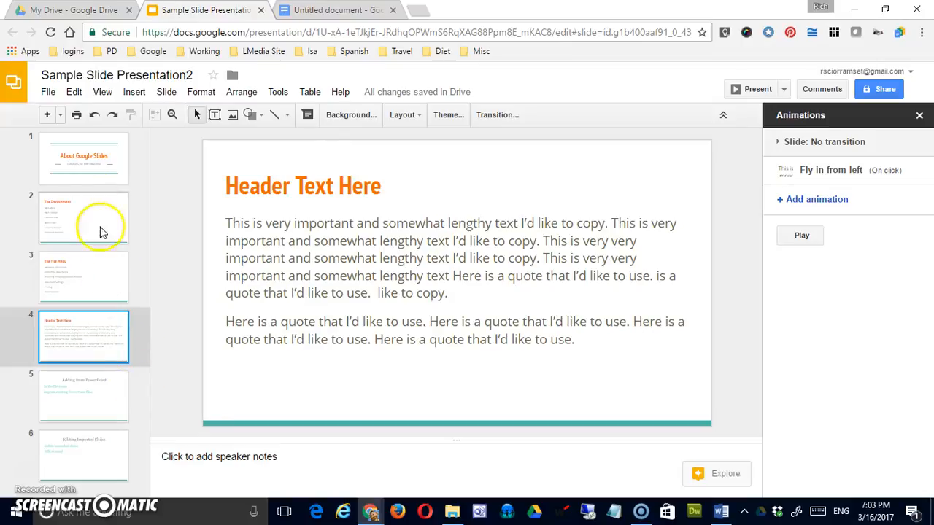
View Adding from PowerPoint, then The File Menu, then the About Google Slides title slide
left_click(83, 396)
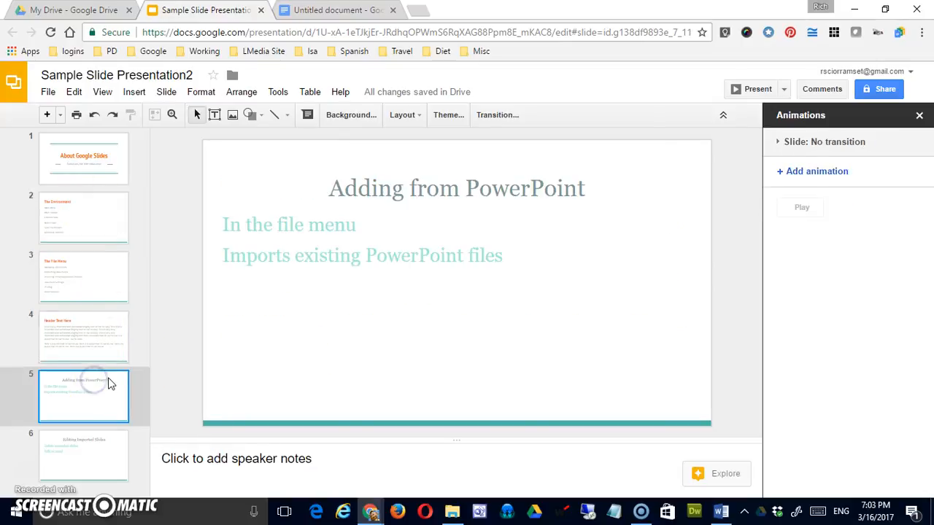
left_click(83, 277)
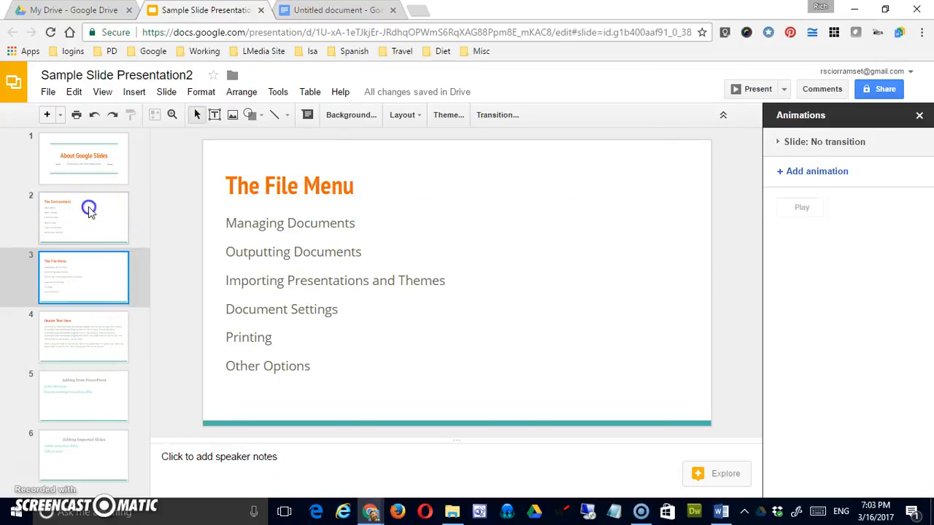
left_click(83, 158)
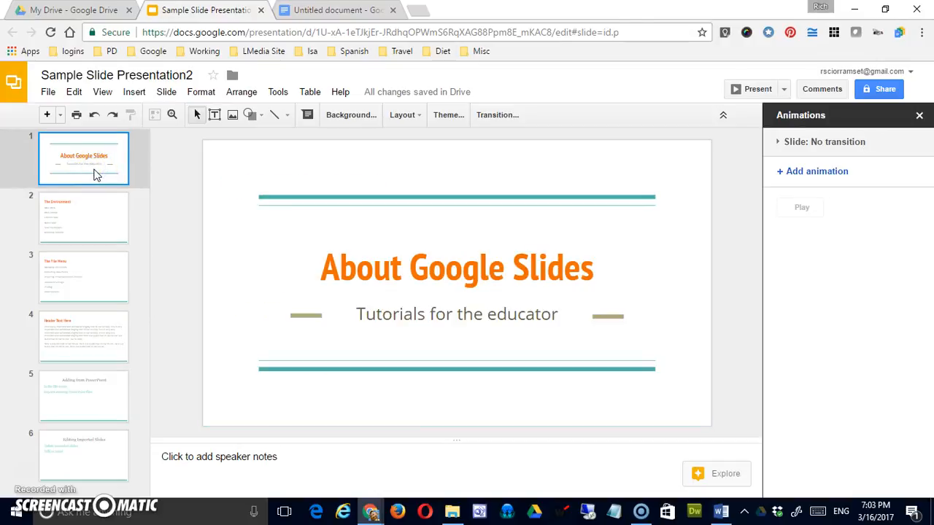
mouse_move(153, 142)
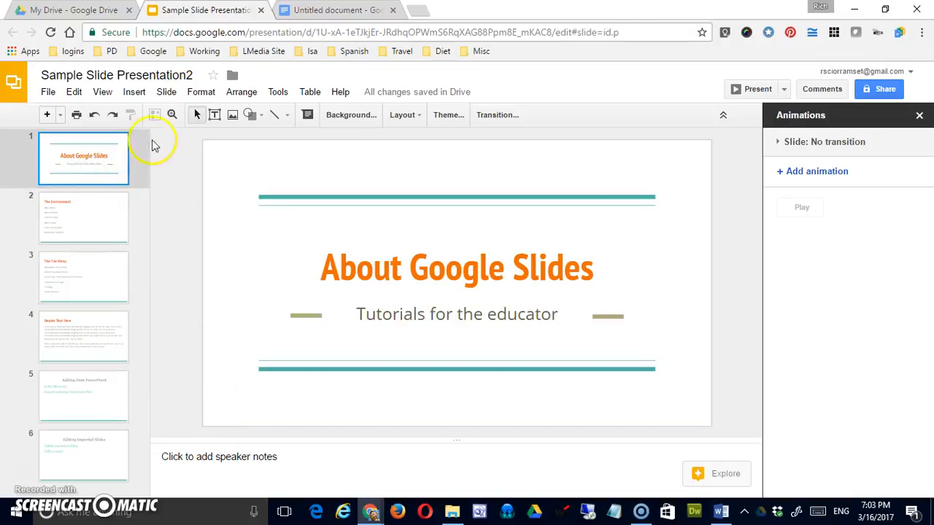
mouse_move(181, 261)
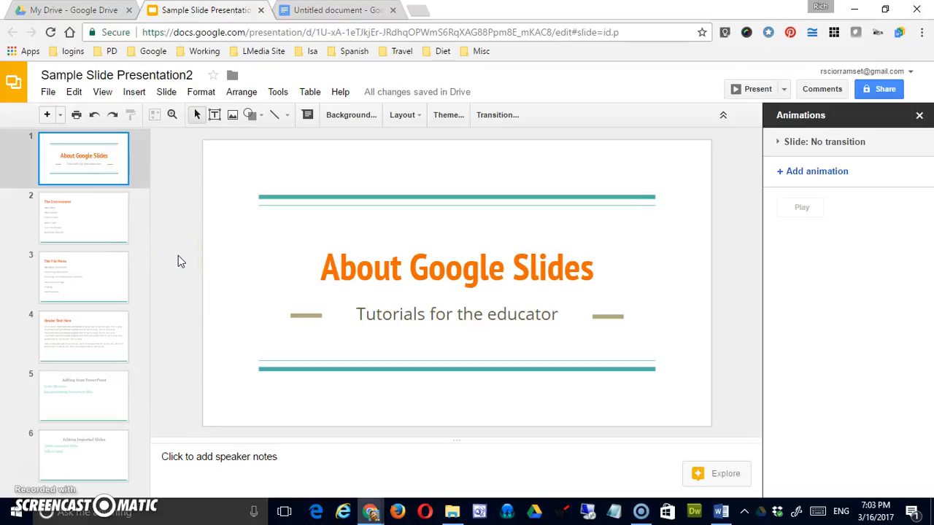